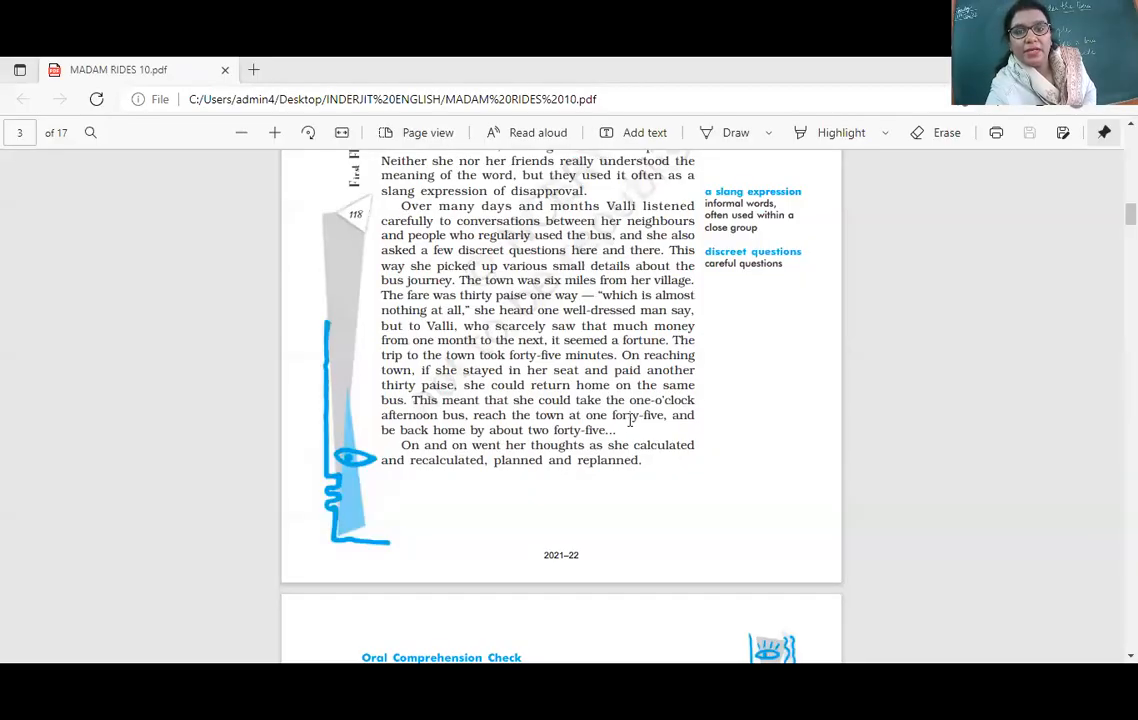
pyautogui.scroll(-3)
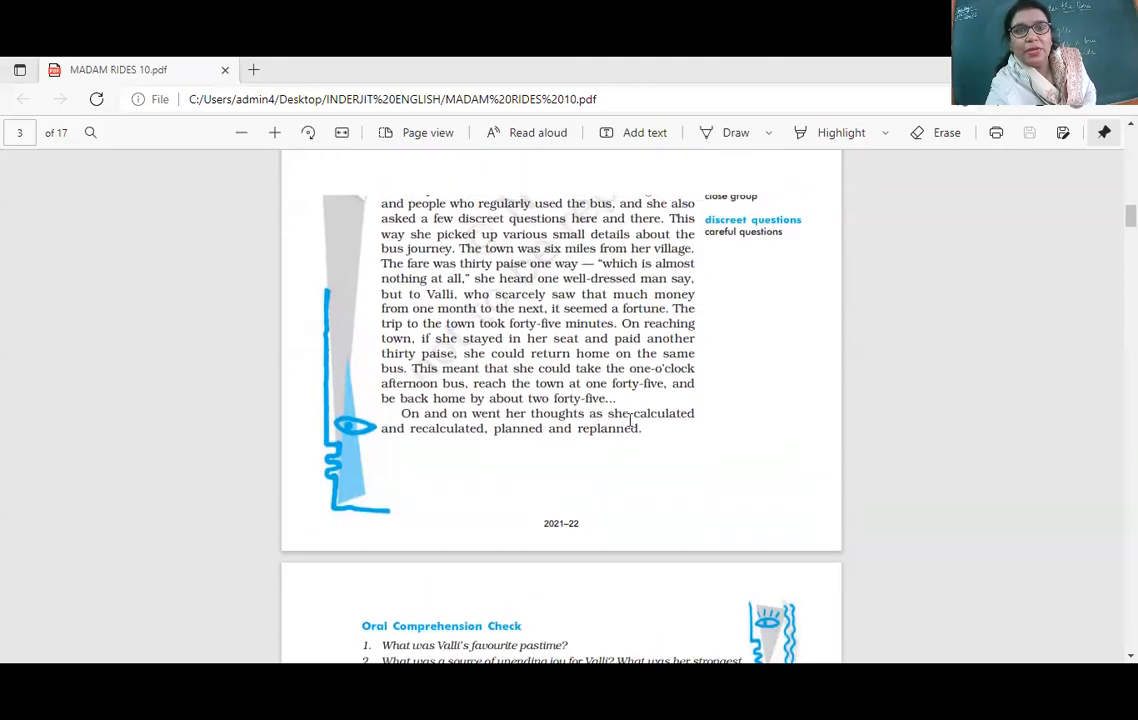
pyautogui.scroll(-3)
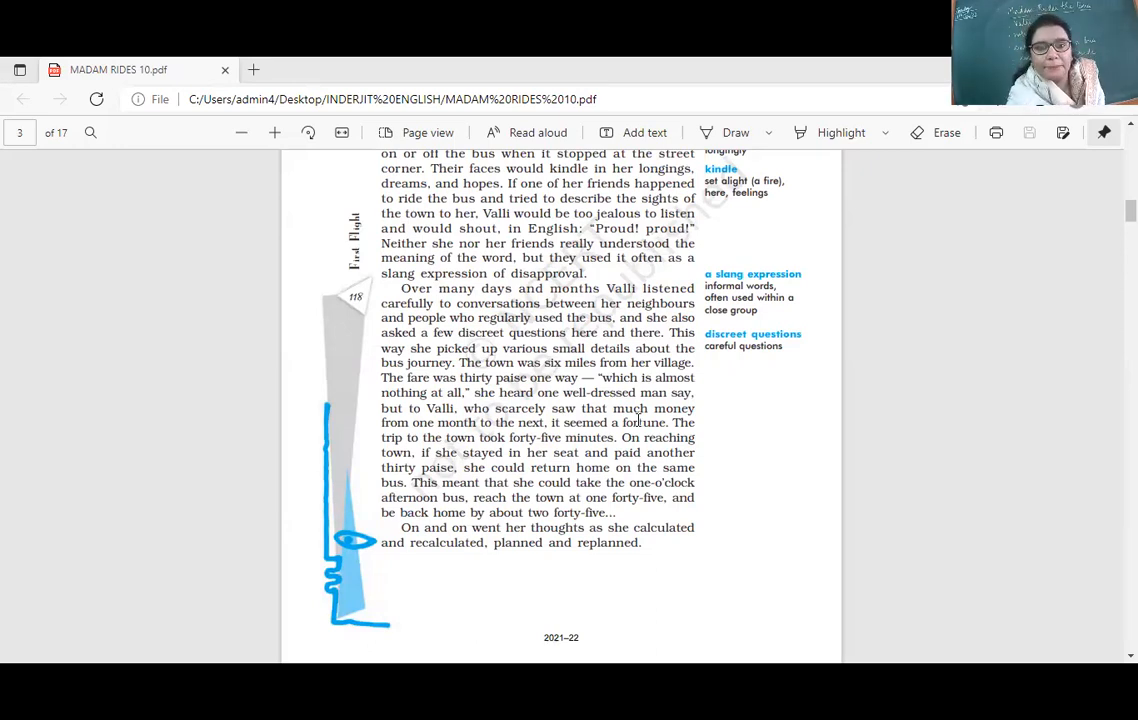
pyautogui.scroll(-3)
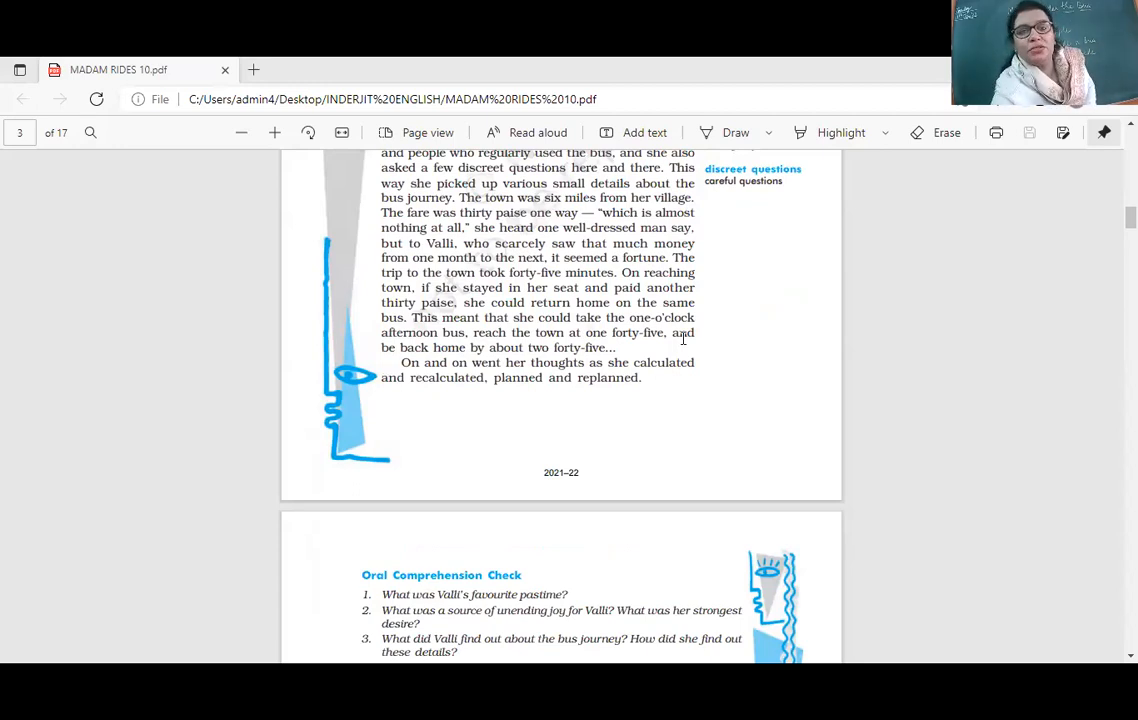
pyautogui.scroll(-3)
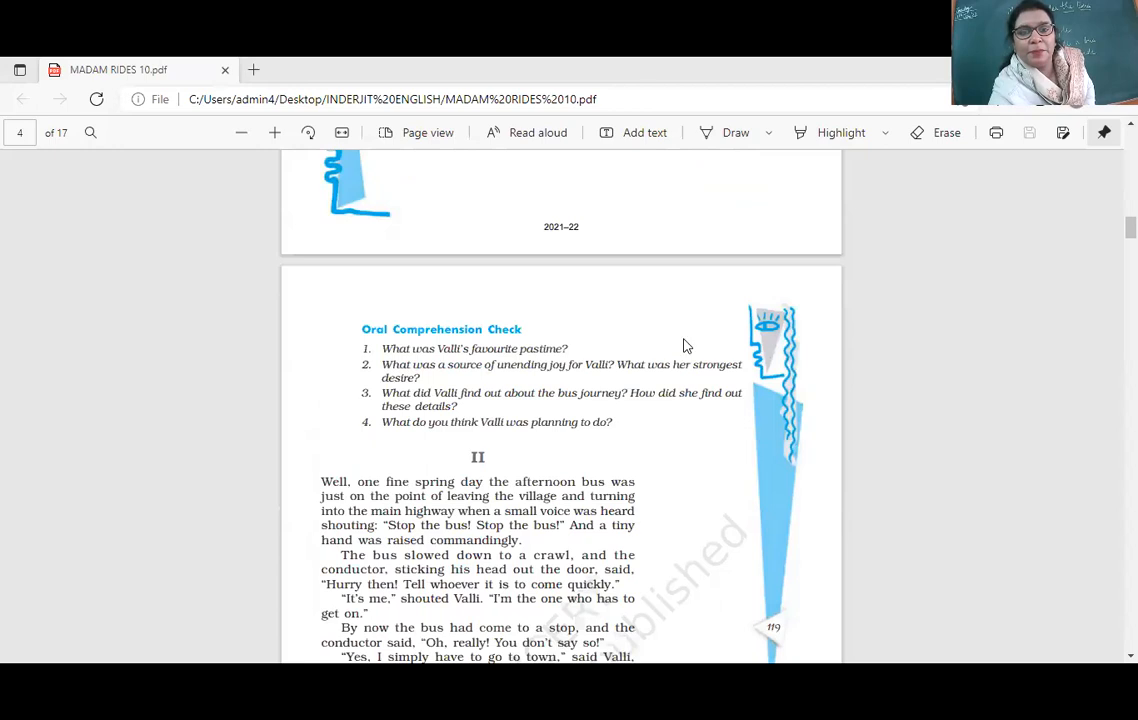
pyautogui.scroll(-3)
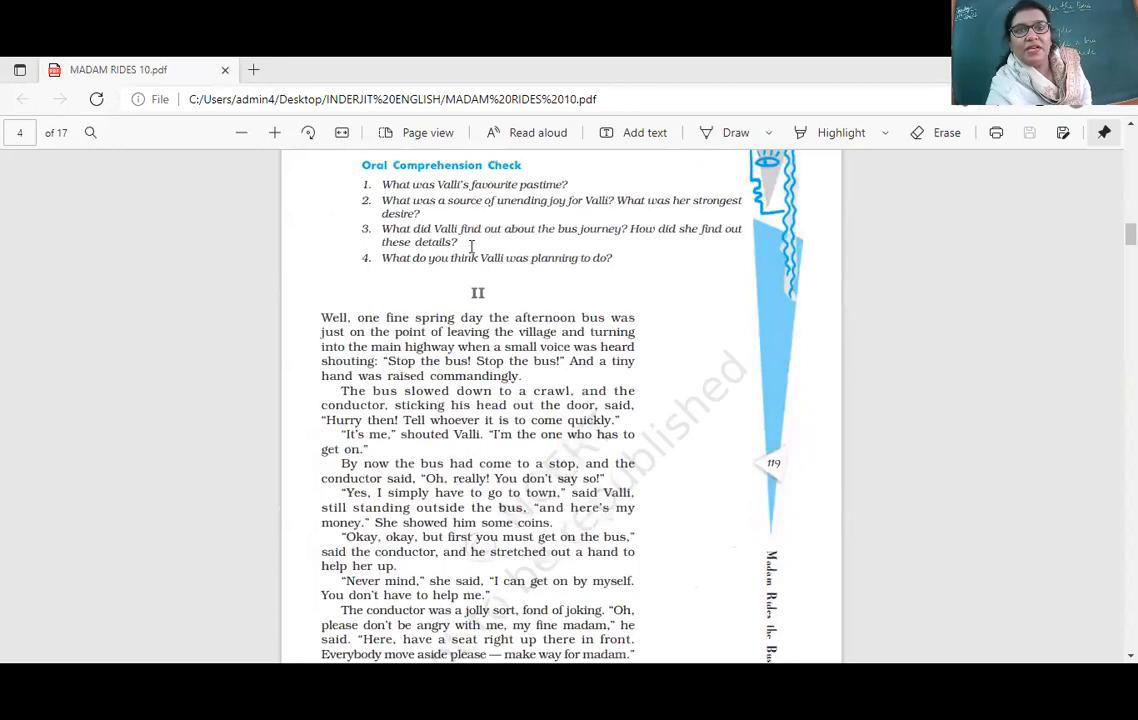
pyautogui.moveTo(602, 194)
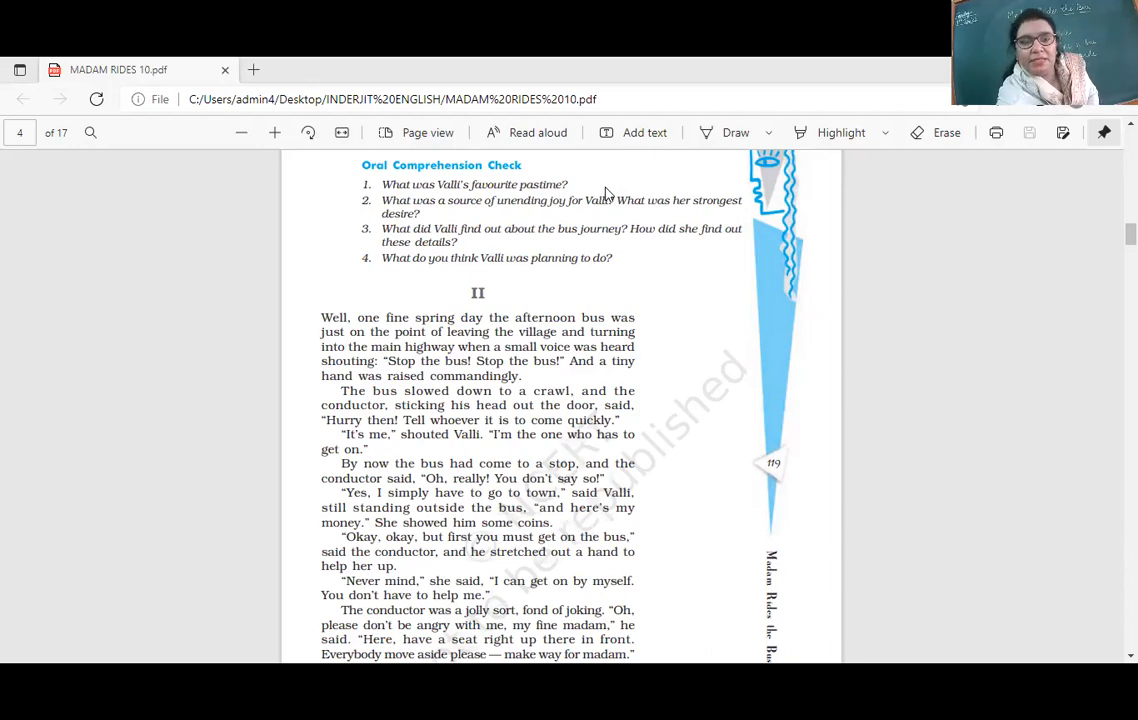
pyautogui.scroll(-3)
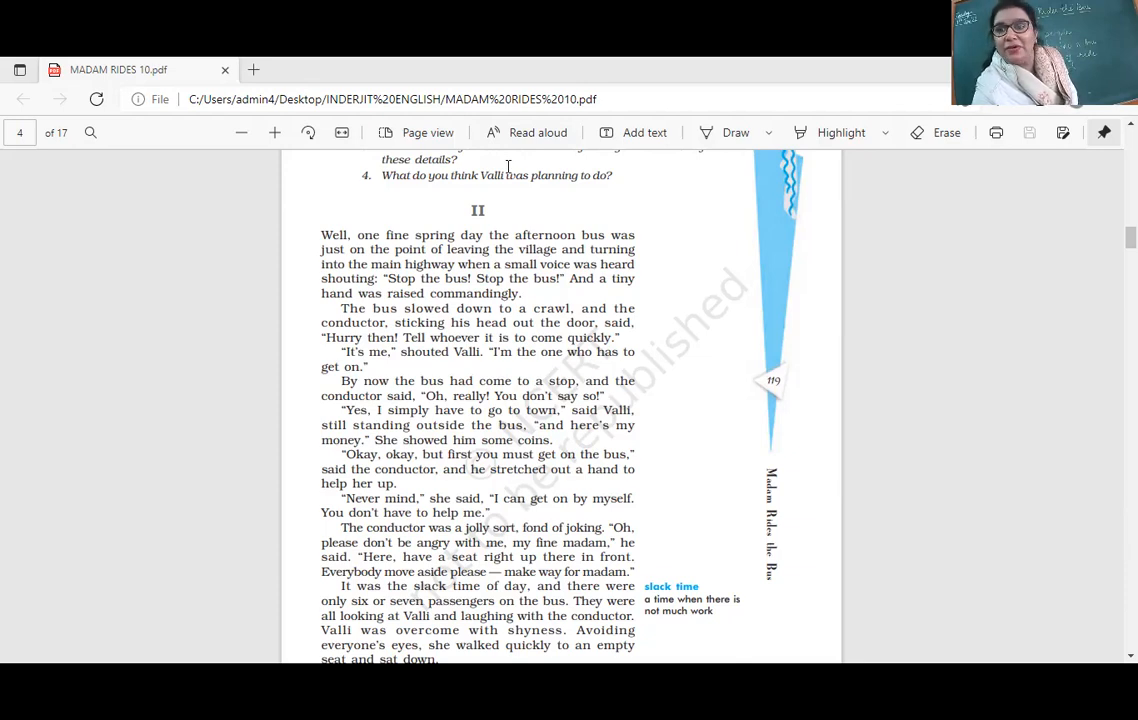
pyautogui.scroll(-3)
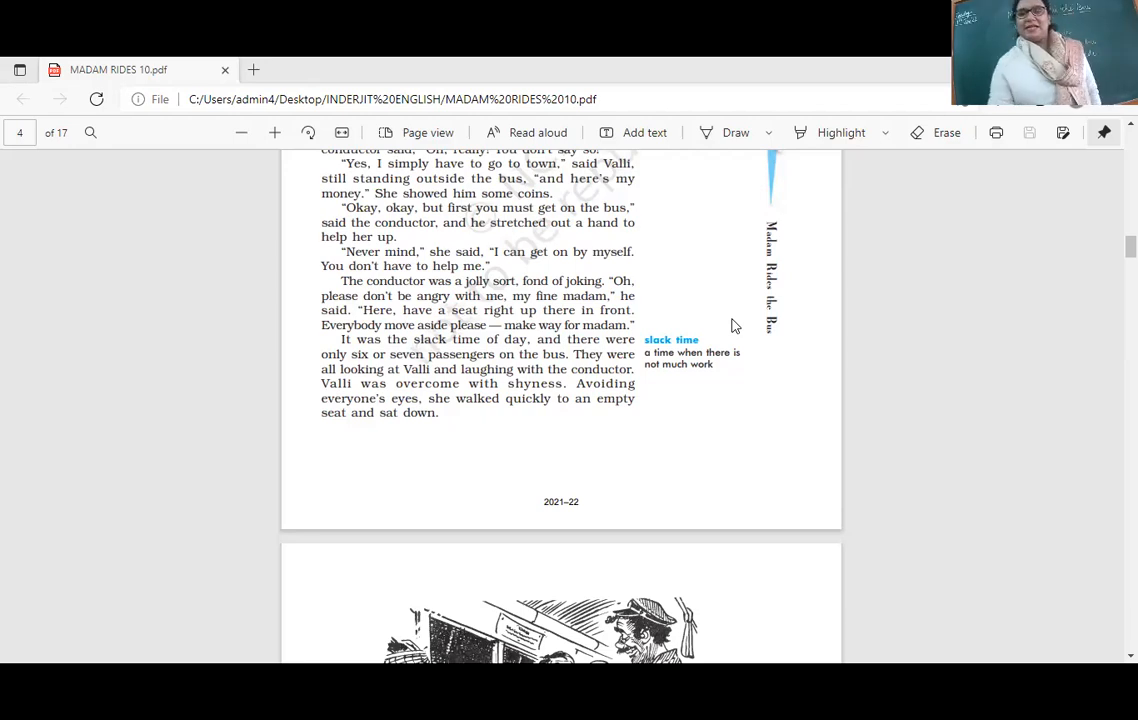
pyautogui.scroll(-3)
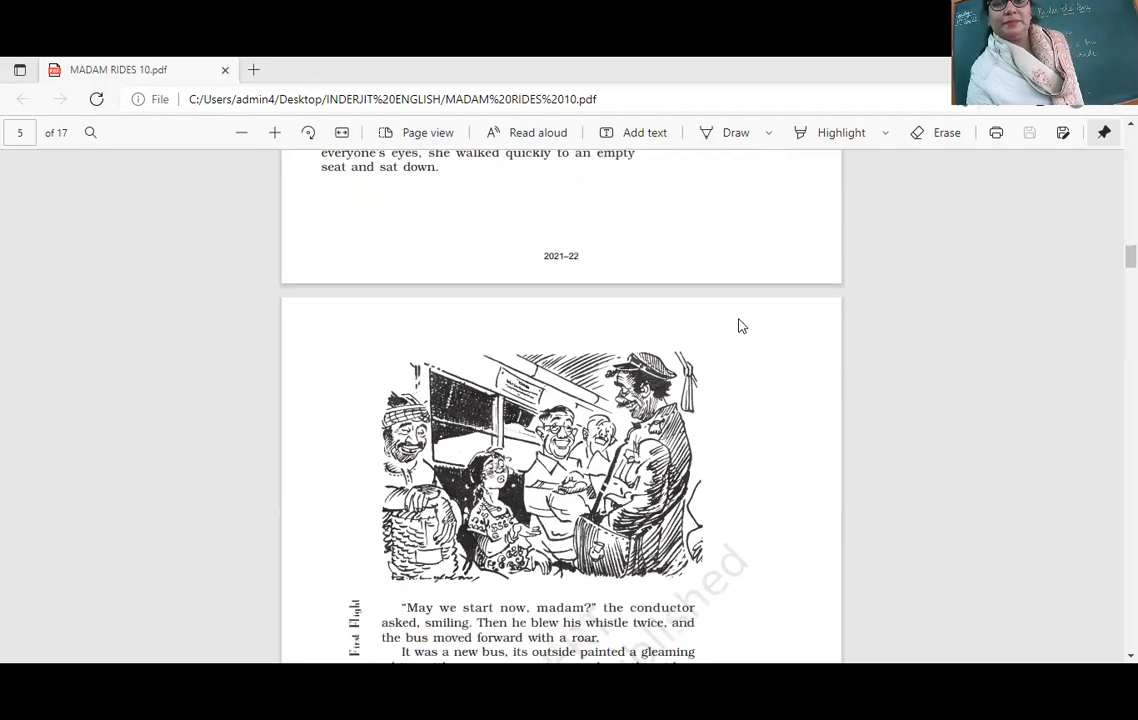
pyautogui.scroll(-3)
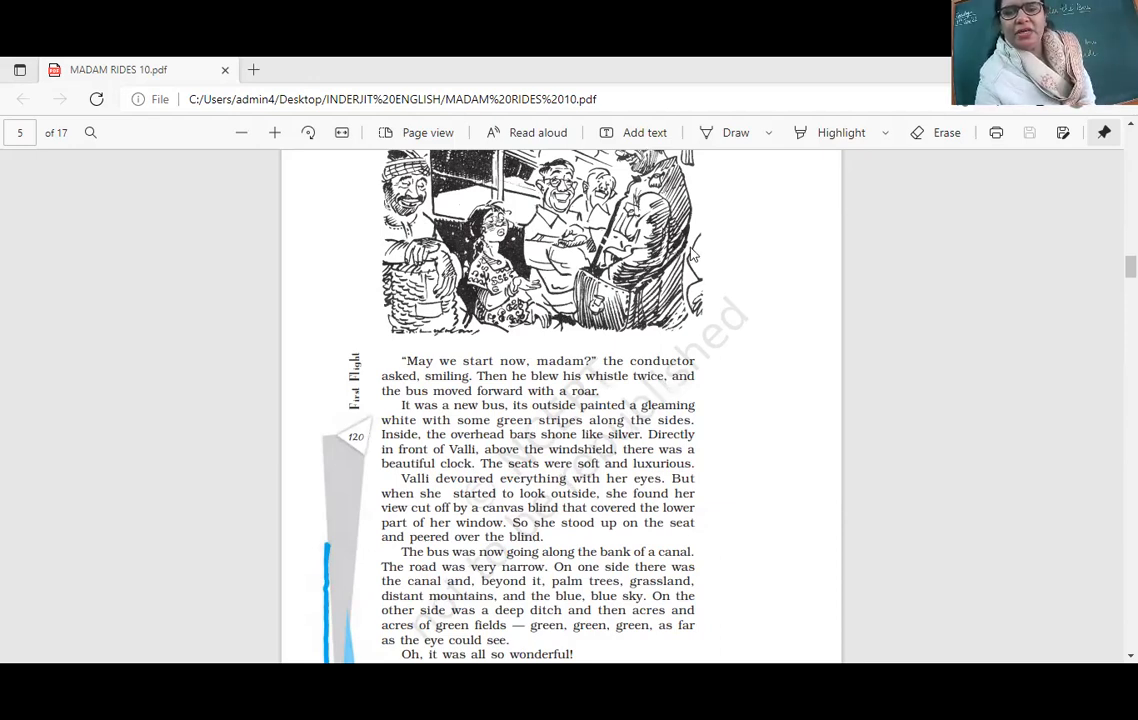
pyautogui.scroll(-3)
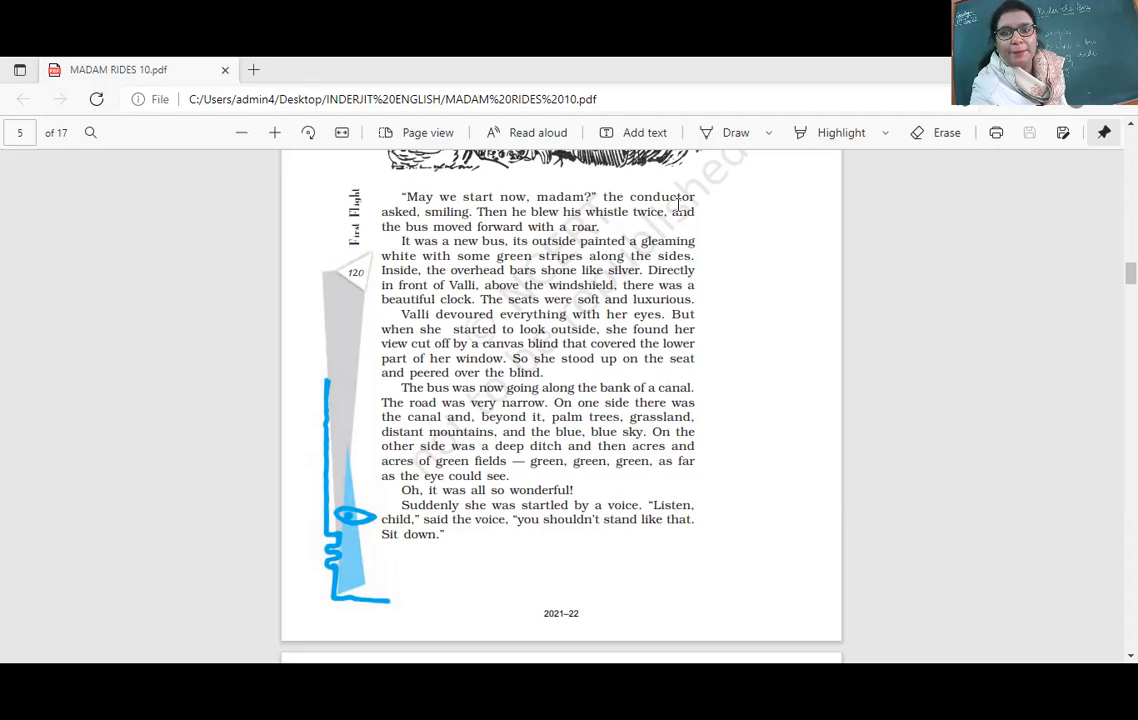
pyautogui.moveTo(765, 307)
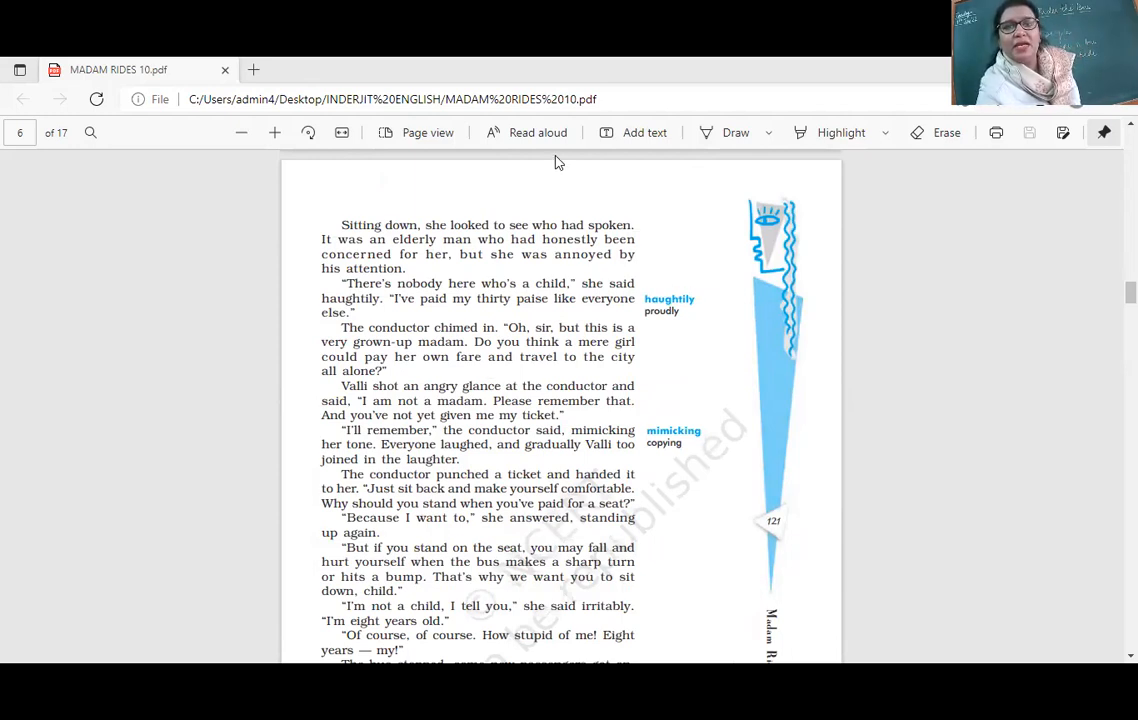
pyautogui.moveTo(725, 203)
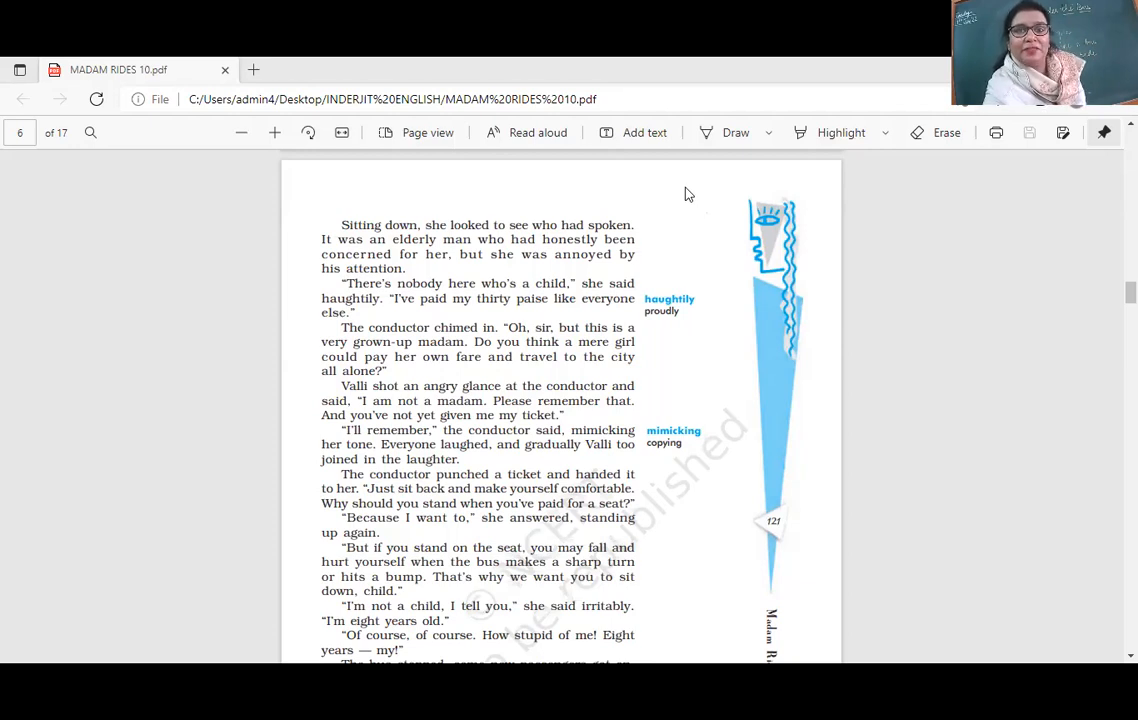
pyautogui.moveTo(641, 160)
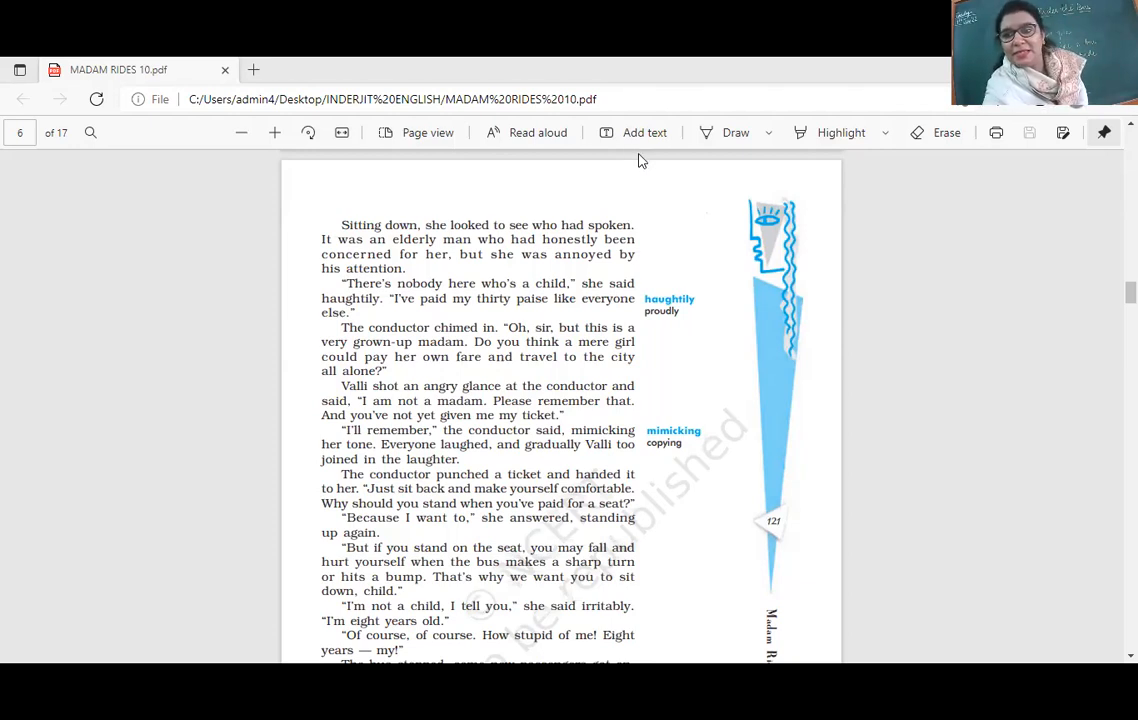
pyautogui.moveTo(690, 210)
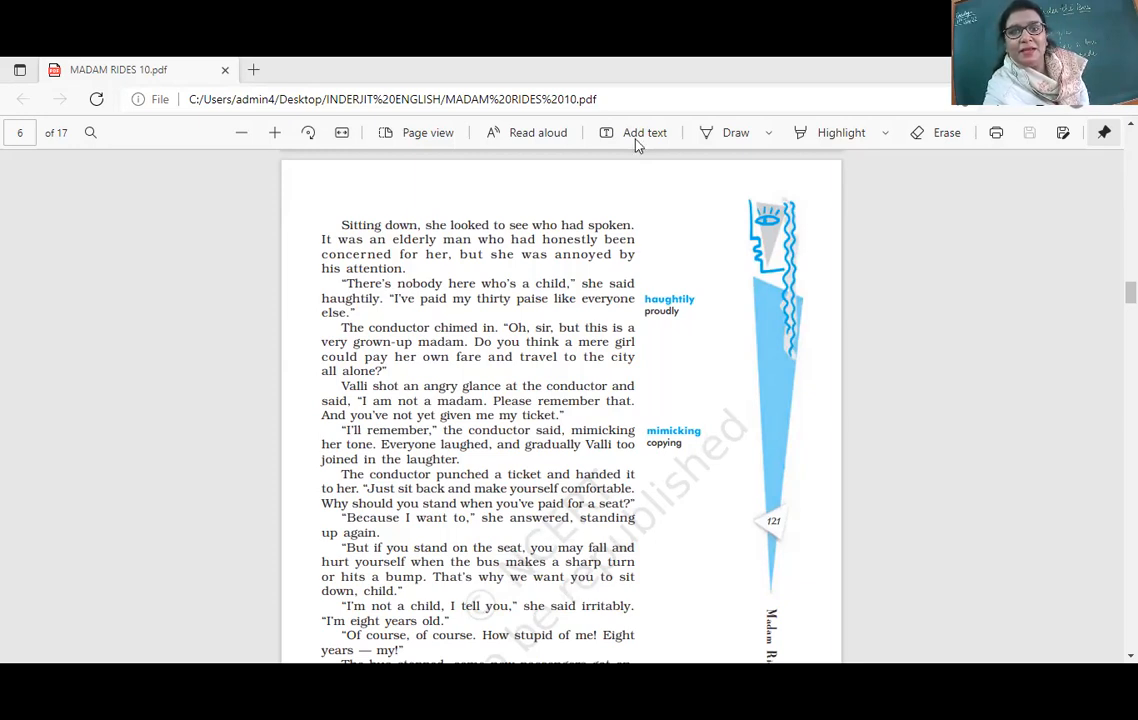
pyautogui.moveTo(720, 199)
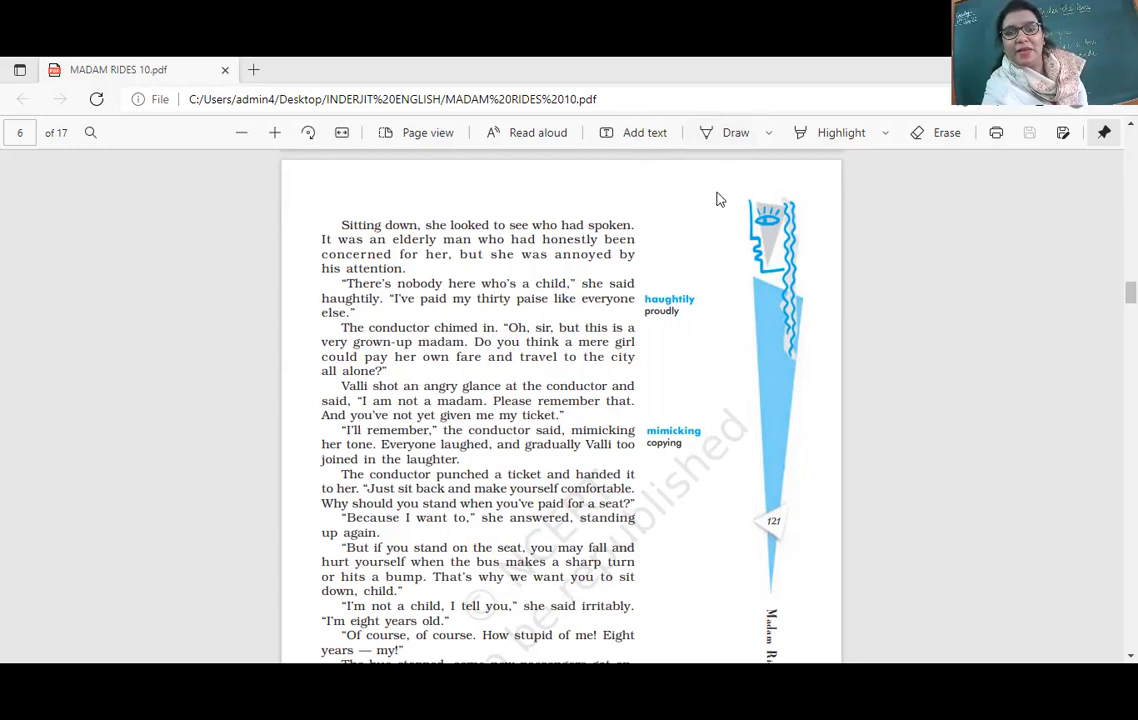
pyautogui.scroll(-3)
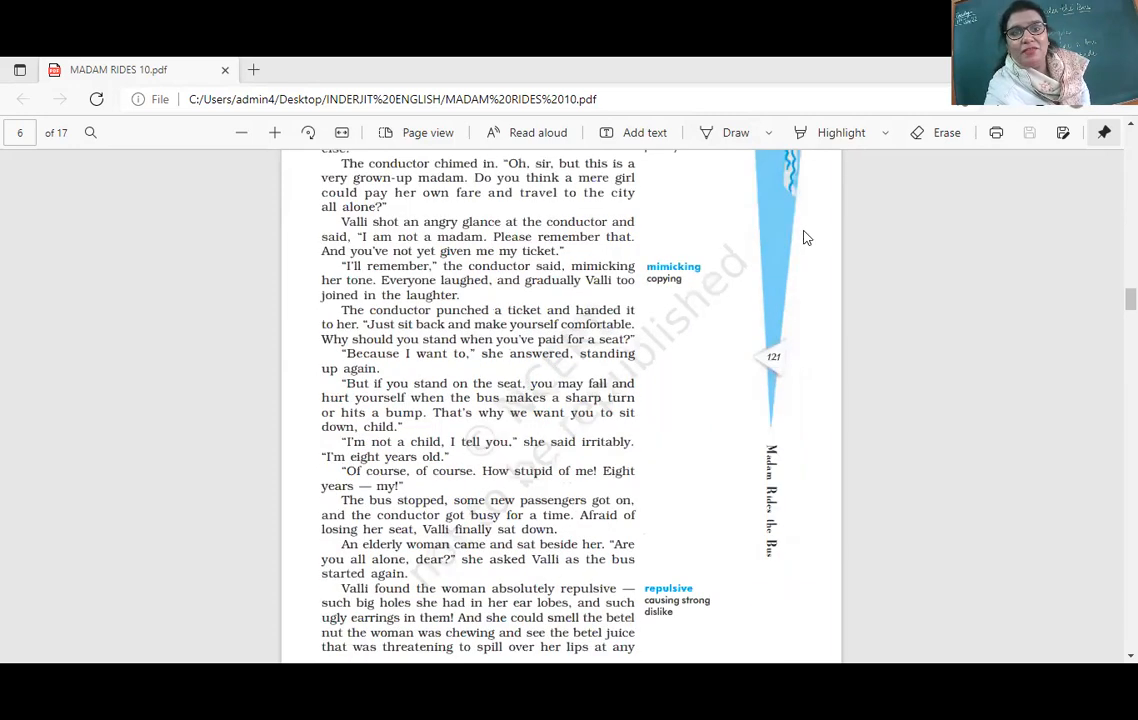
pyautogui.moveTo(773, 230)
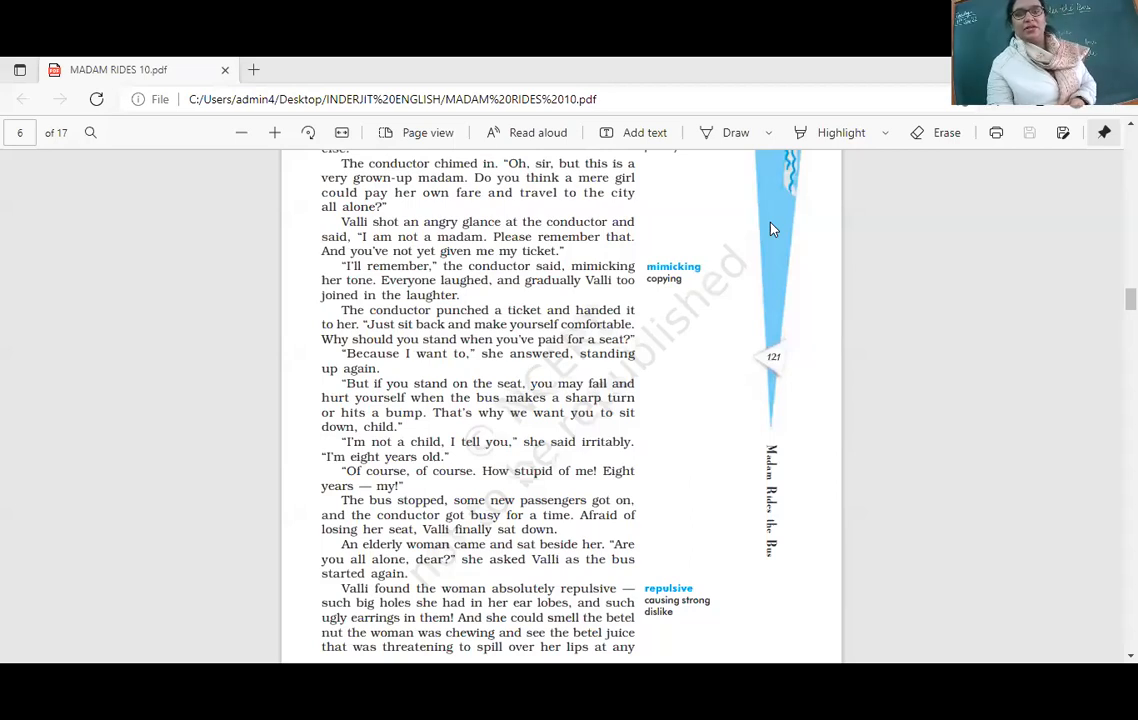
pyautogui.scroll(-3)
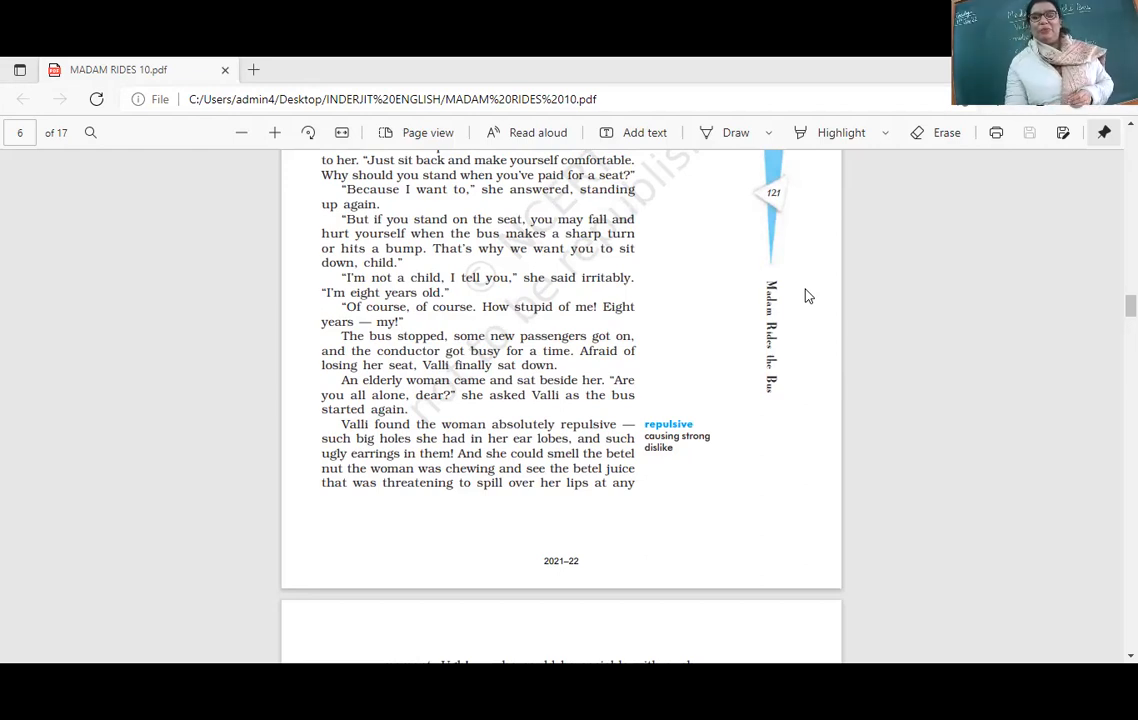
pyautogui.scroll(-3)
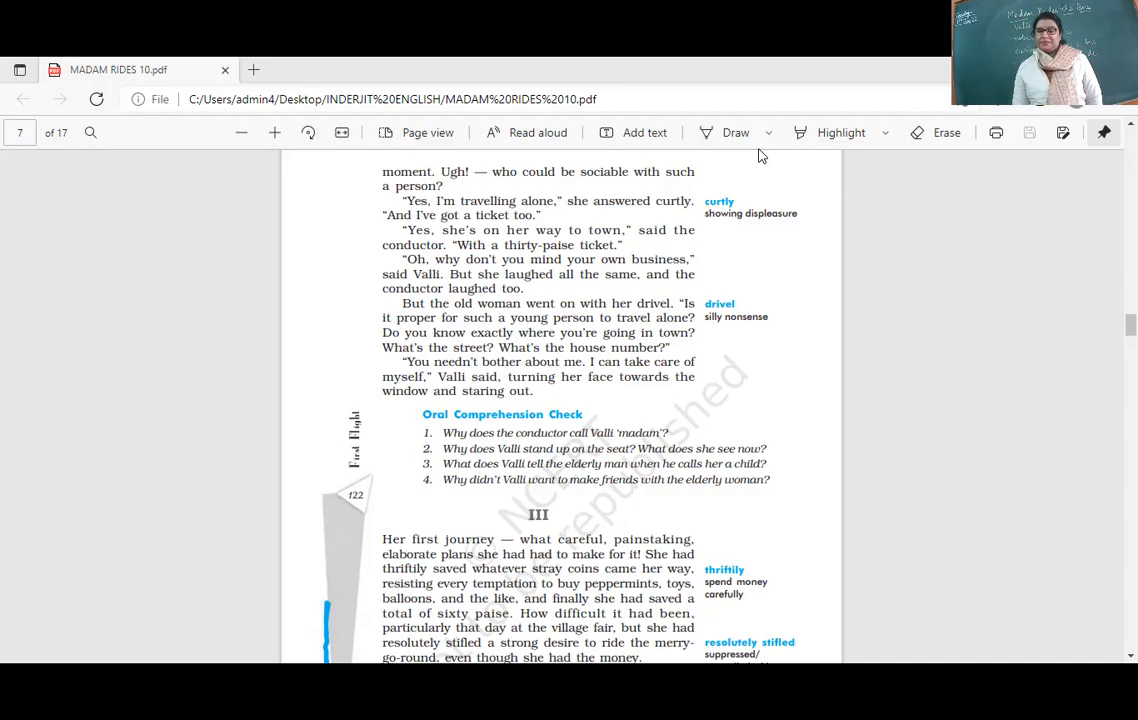
pyautogui.moveTo(762, 156)
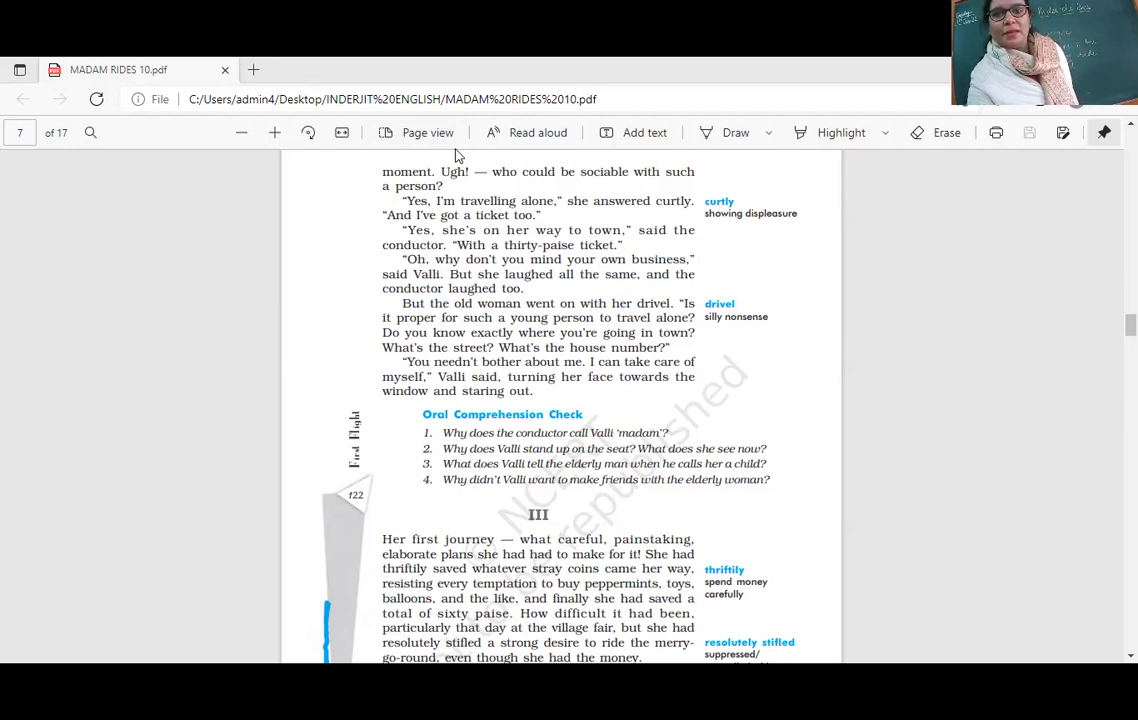
pyautogui.moveTo(675, 192)
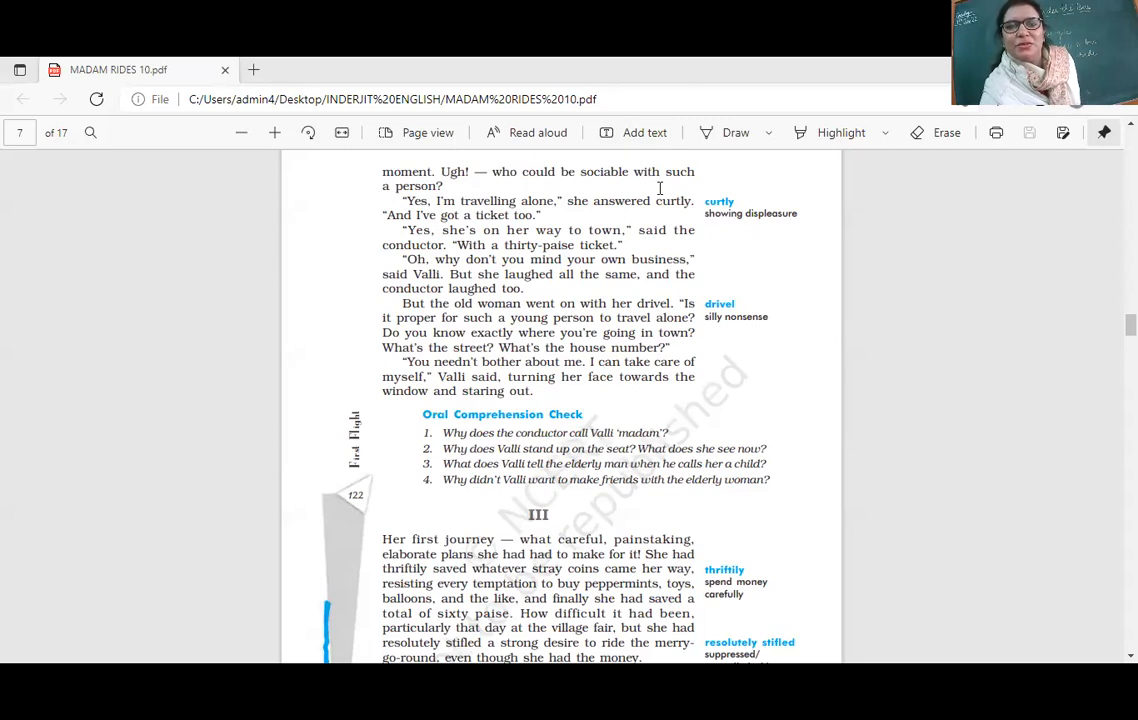
pyautogui.moveTo(697, 211)
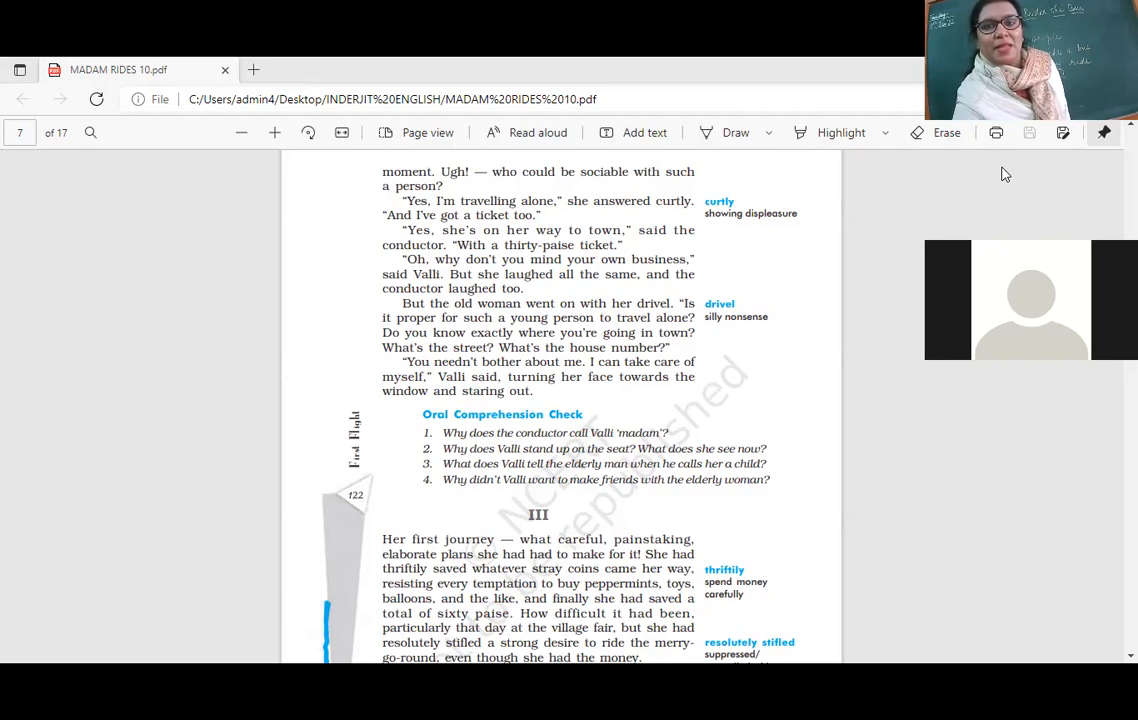
pyautogui.moveTo(650, 162)
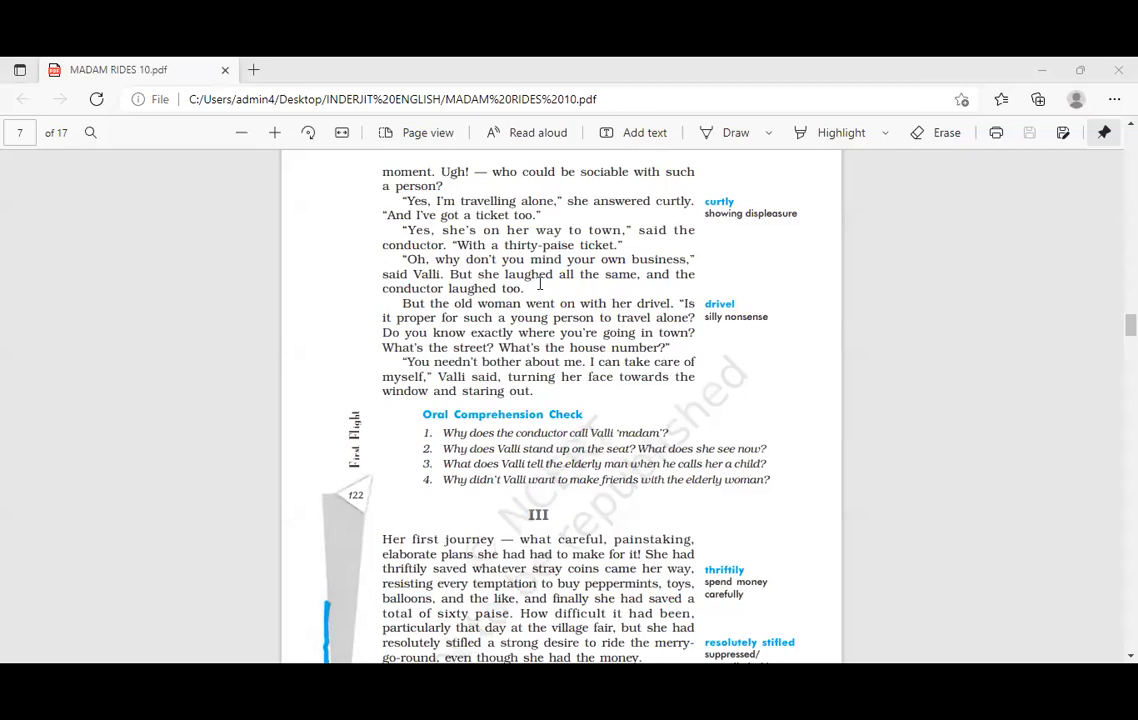
pyautogui.moveTo(540, 283)
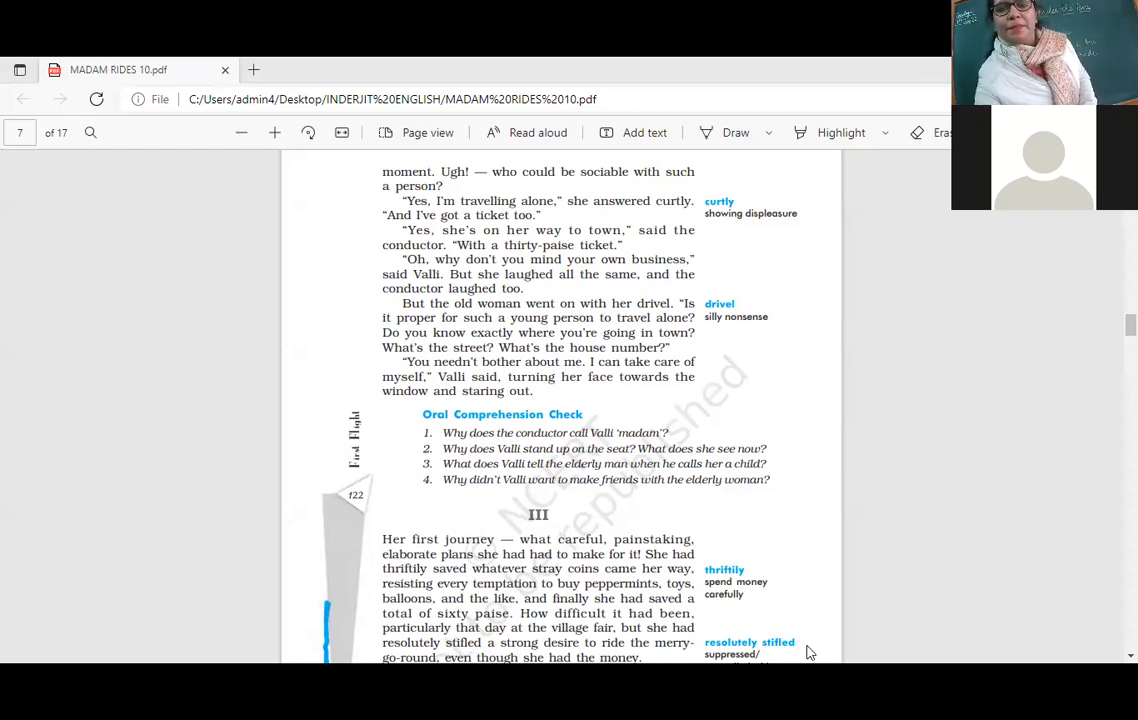
pyautogui.scroll(-3)
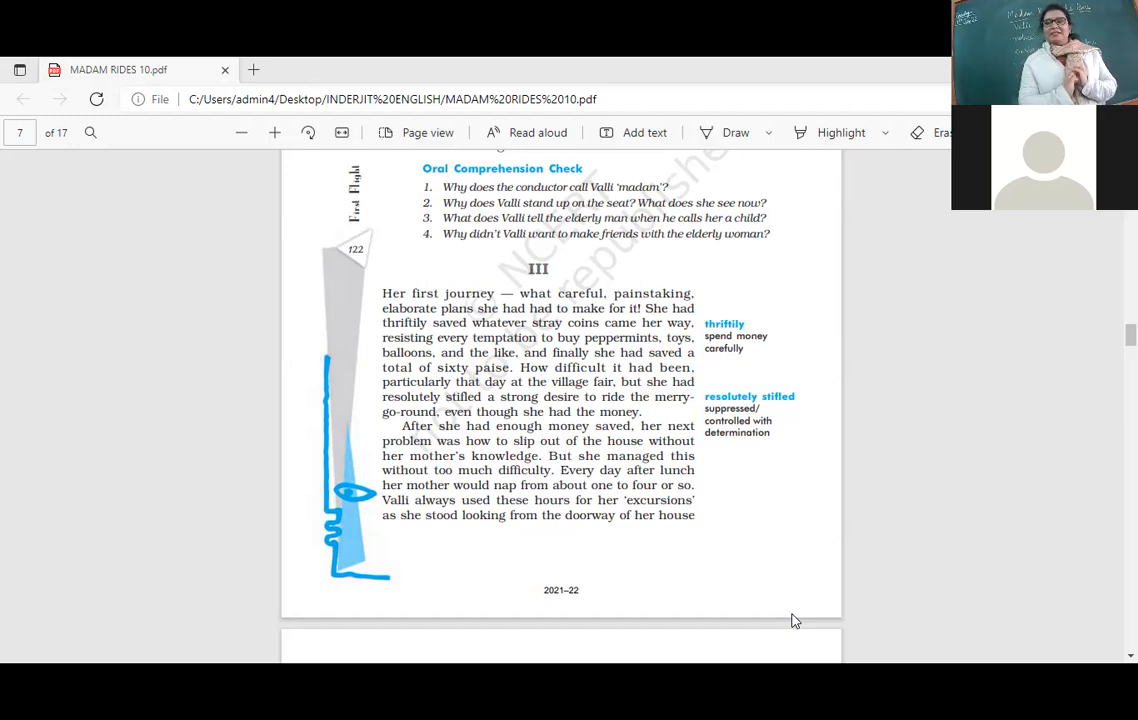
pyautogui.moveTo(447, 560)
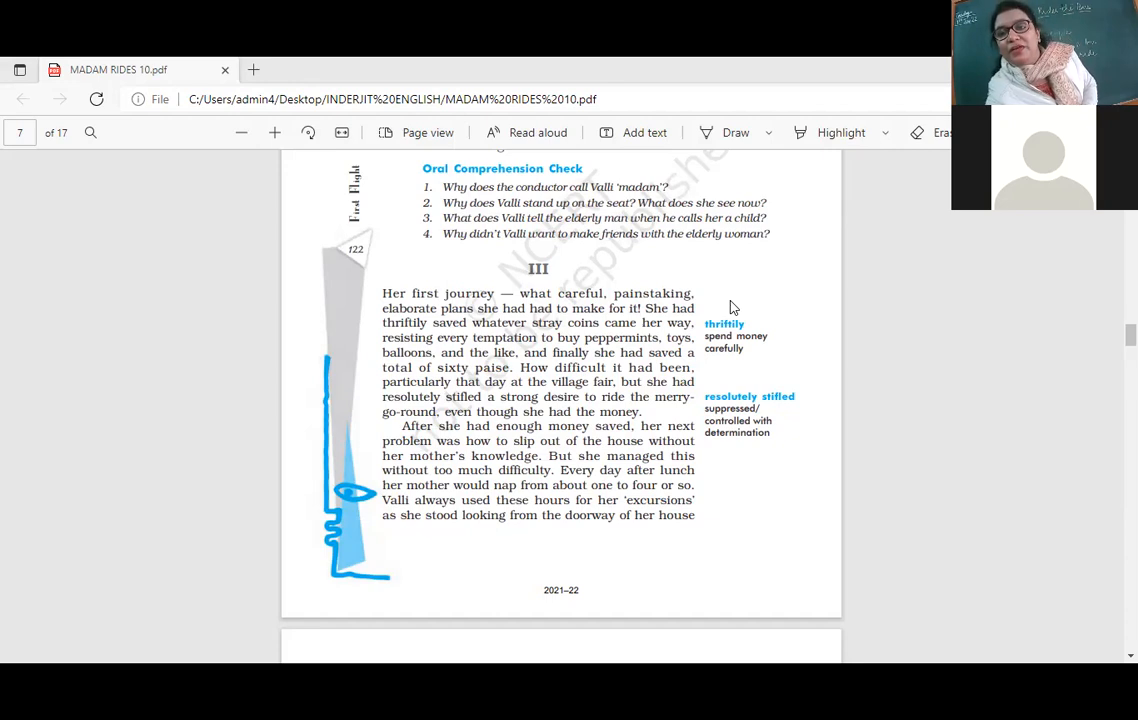
pyautogui.moveTo(777, 261)
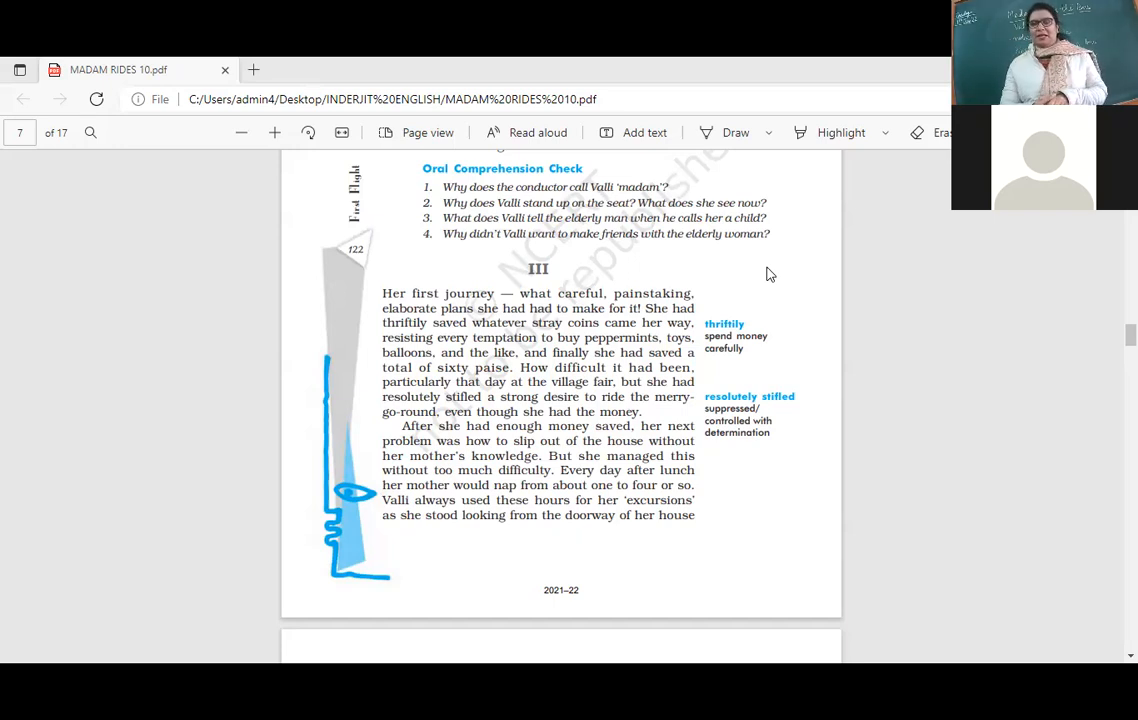
pyautogui.scroll(-3)
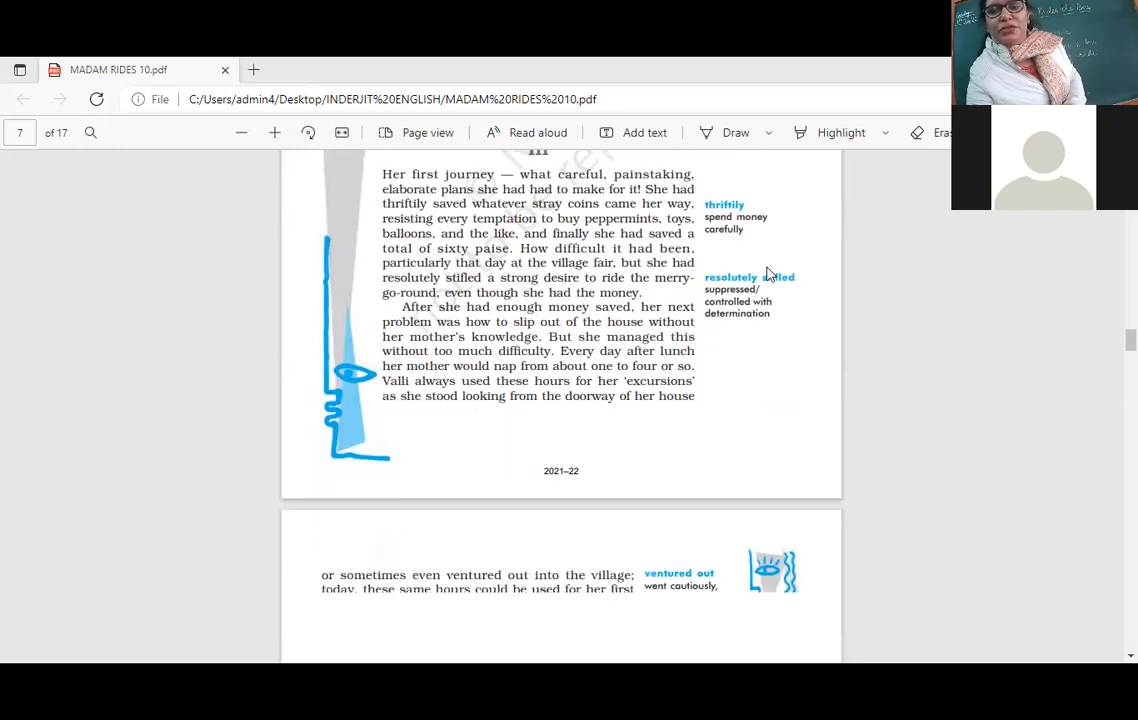
pyautogui.scroll(-3)
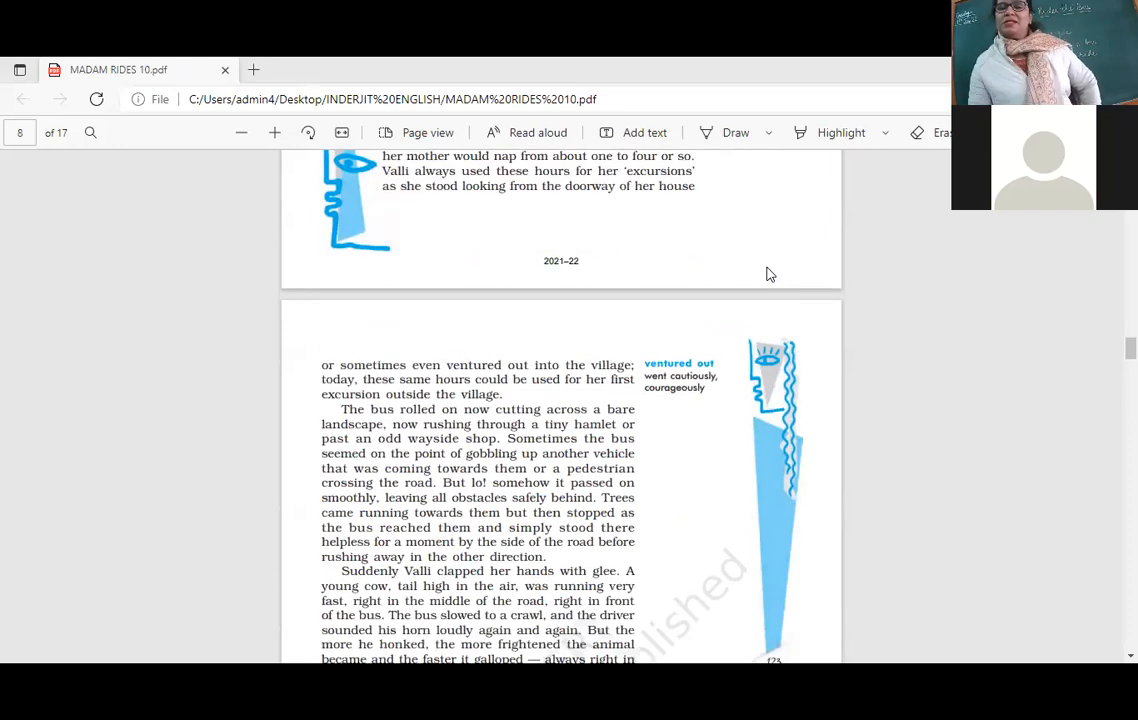